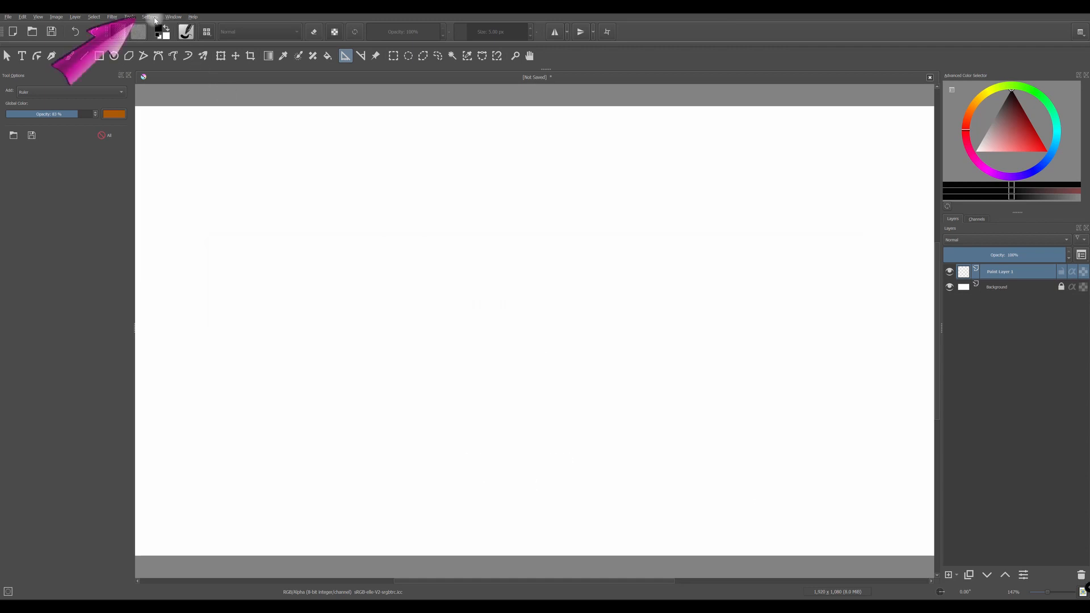
# Bring up the Configure Krita dialog from the Settings menu
pyautogui.click(150, 16)
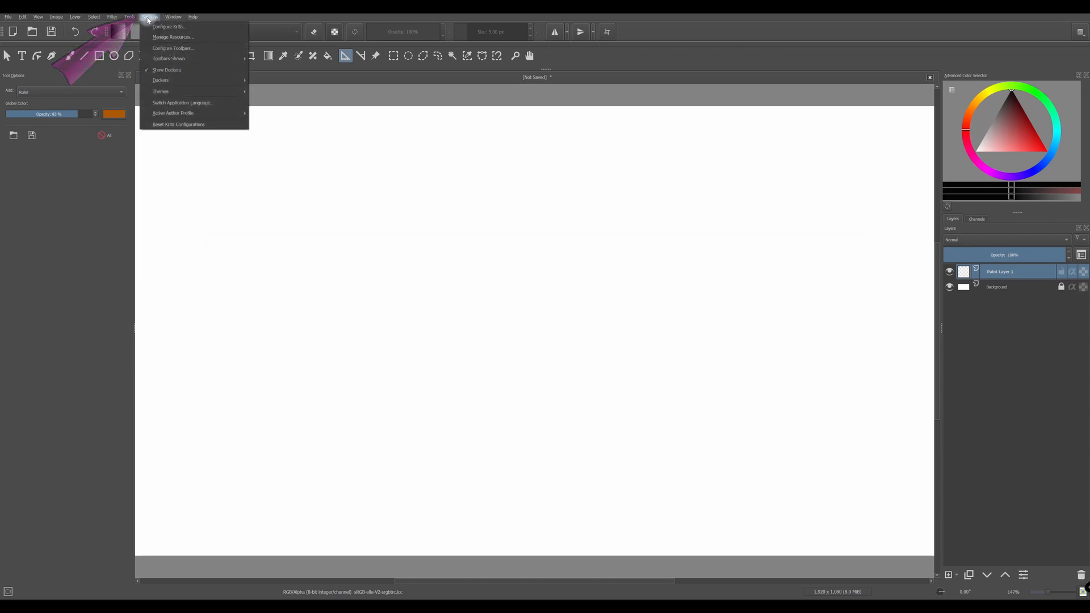
pyautogui.moveTo(173, 28)
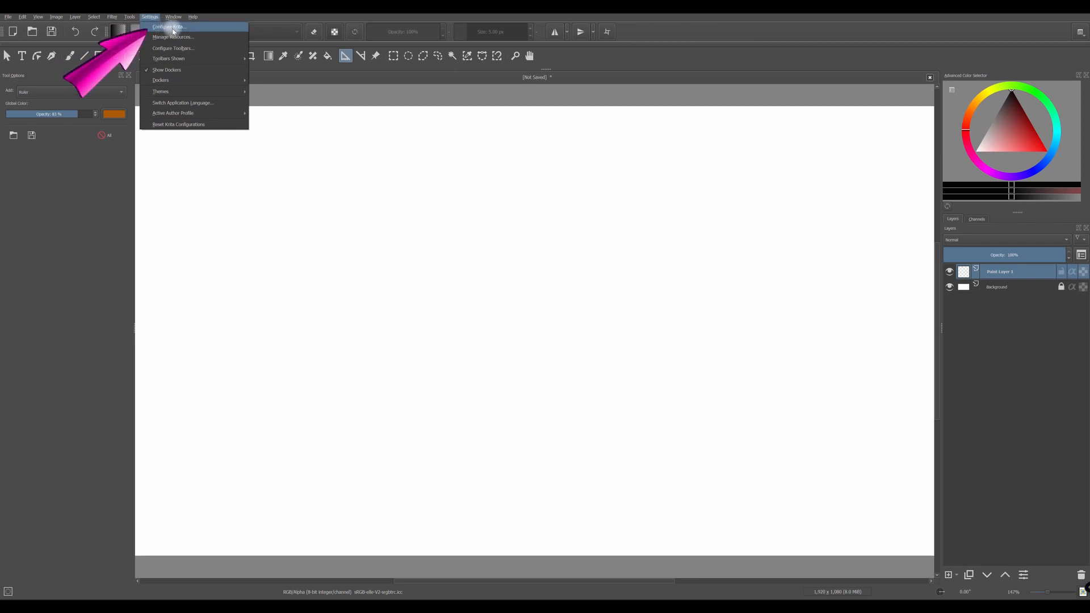
pyautogui.click(173, 27)
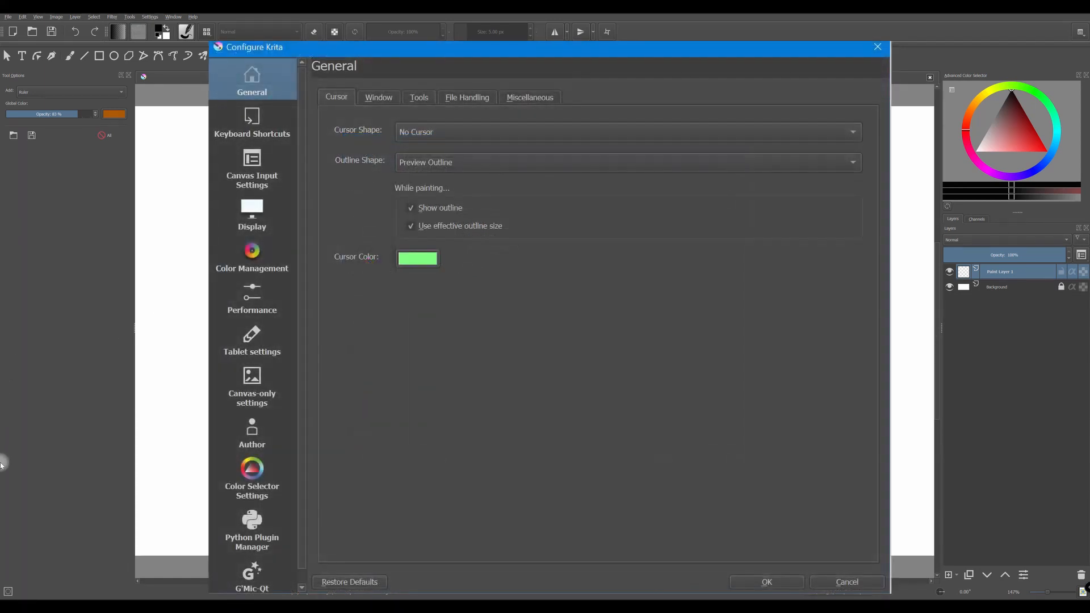
pyautogui.moveTo(3, 536)
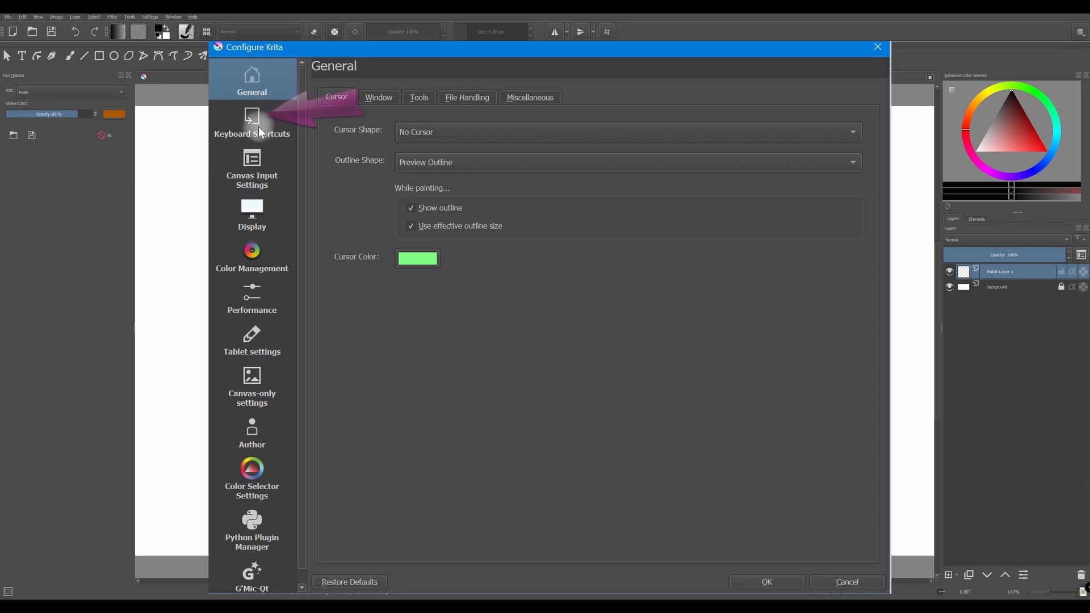
# In Keyboard Shortcuts, find 'assist', assign the Assistant Tool the shortcut A and confirm
pyautogui.click(252, 119)
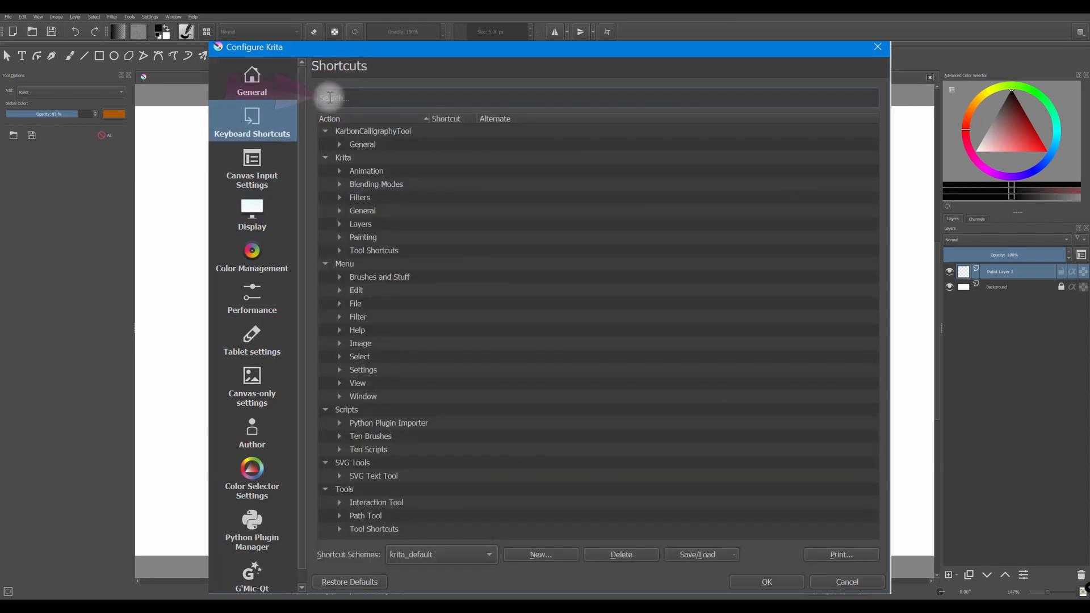
pyautogui.write('assist')
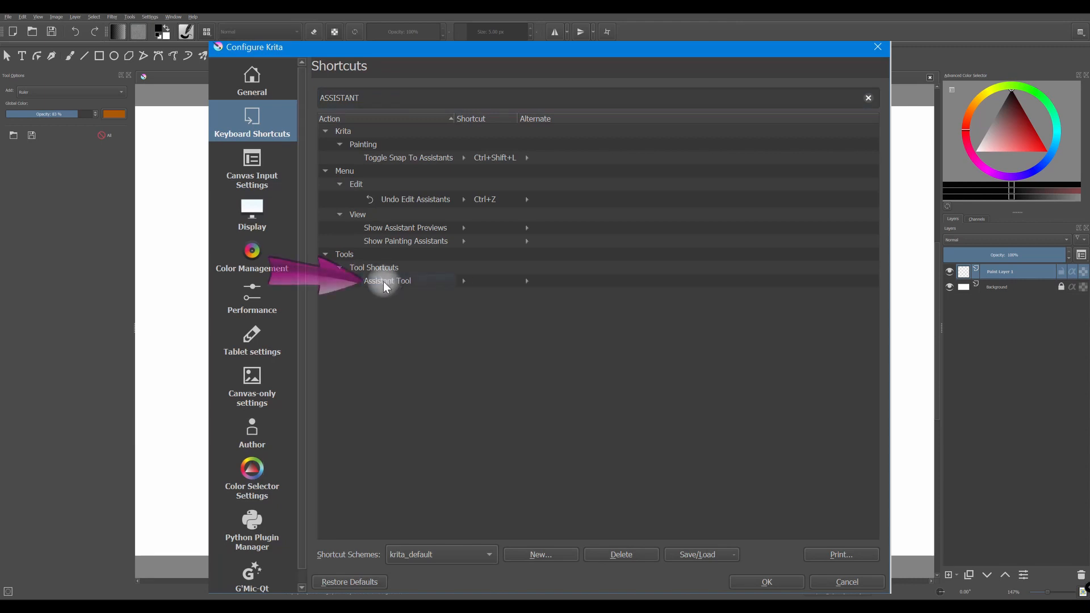
pyautogui.click(387, 280)
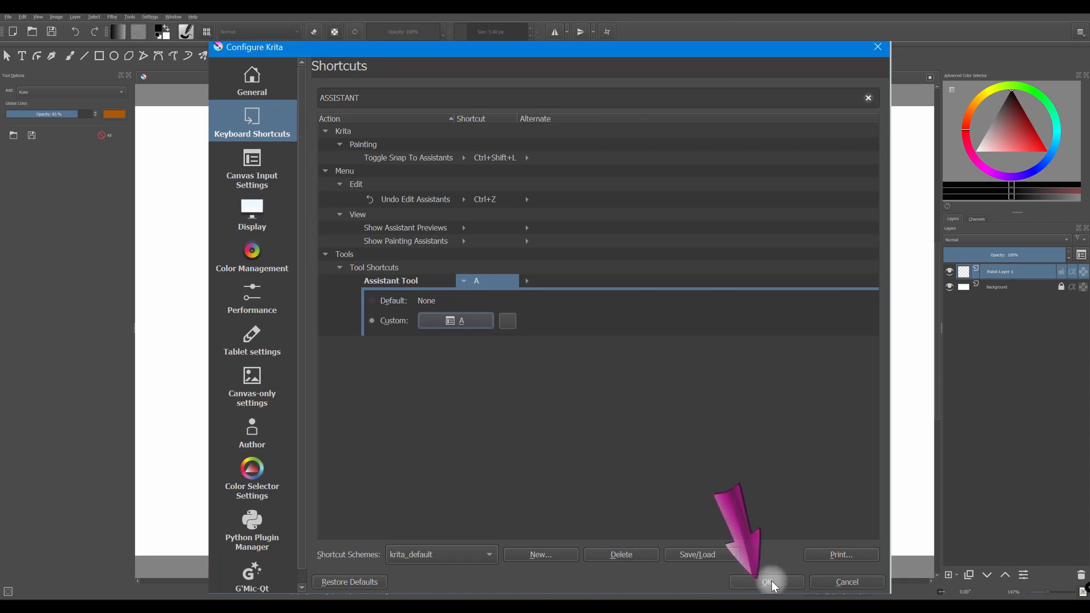
pyautogui.click(768, 598)
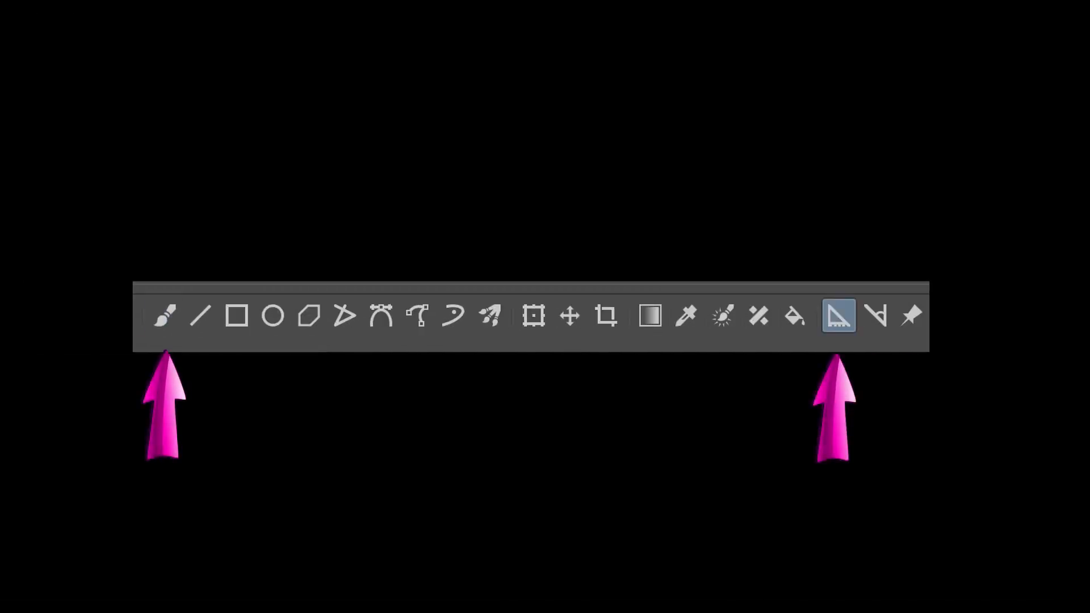
# Place a Ruler assistant at the upper-left and paint a straight brush line along it
pyautogui.click(166, 318)
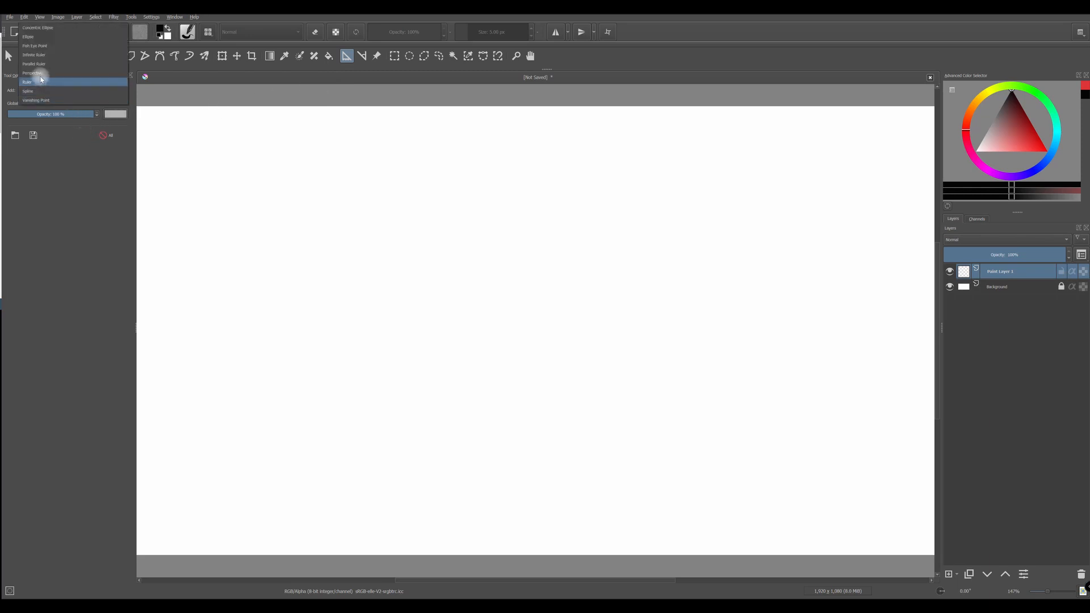
pyautogui.click(27, 83)
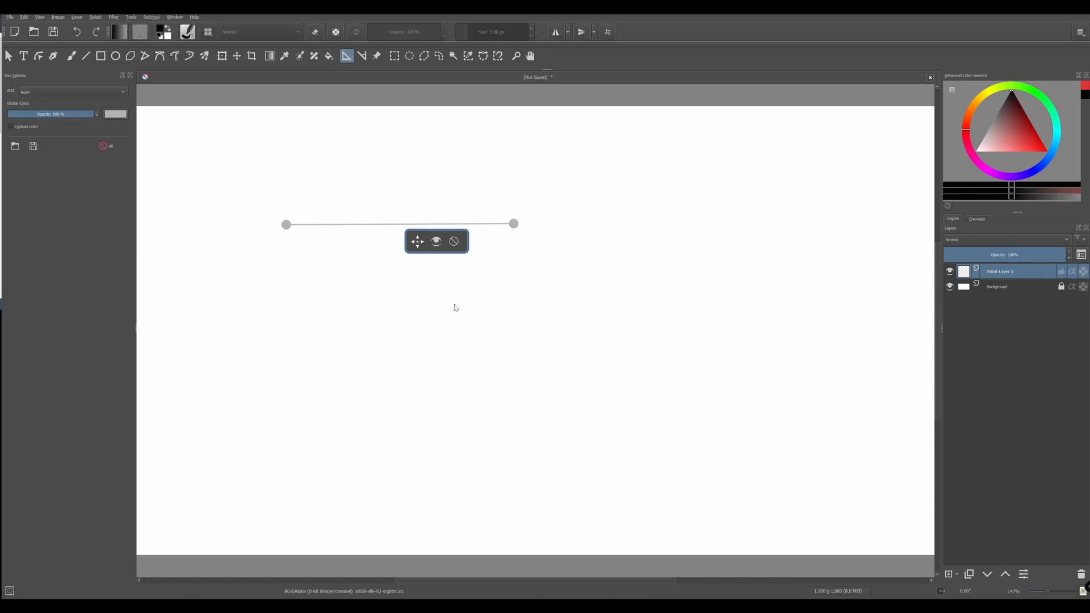
pyautogui.click(73, 57)
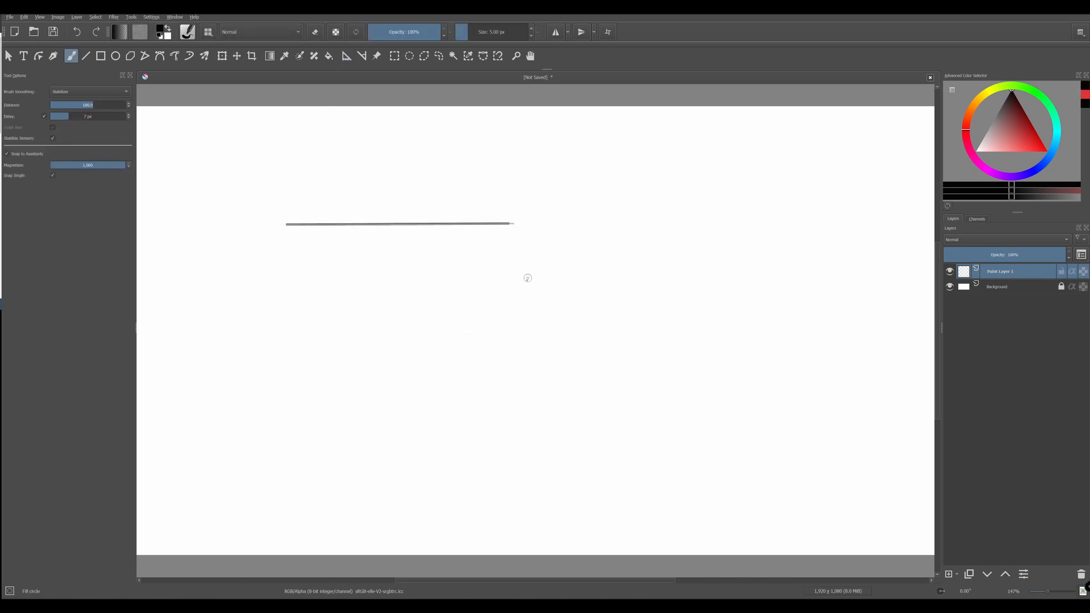
pyautogui.click(345, 56)
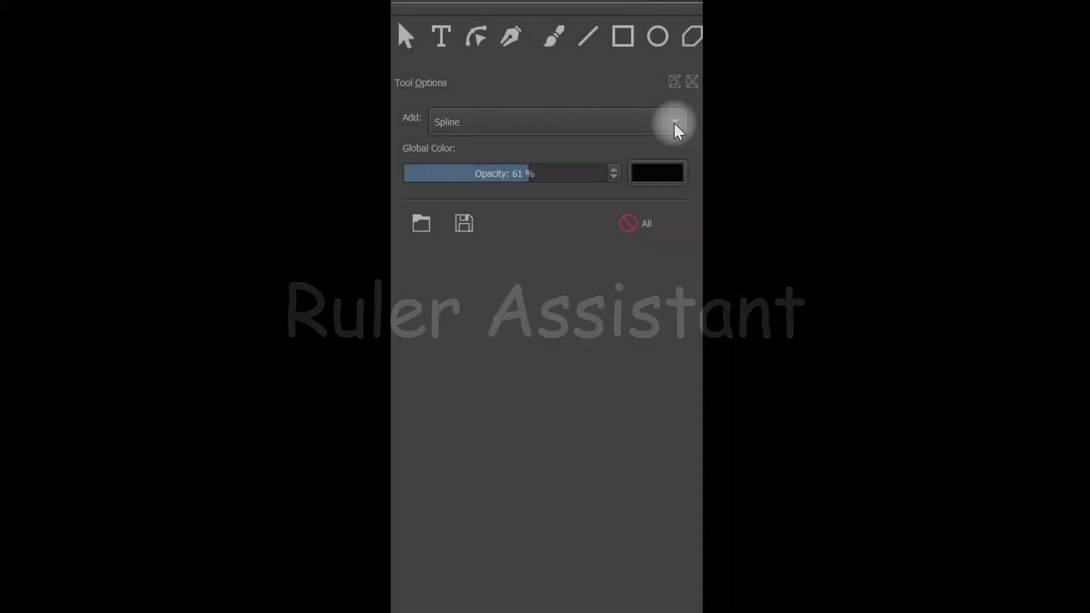
# Drag out a second Ruler assistant to the right and straighten it vertically
pyautogui.click(674, 120)
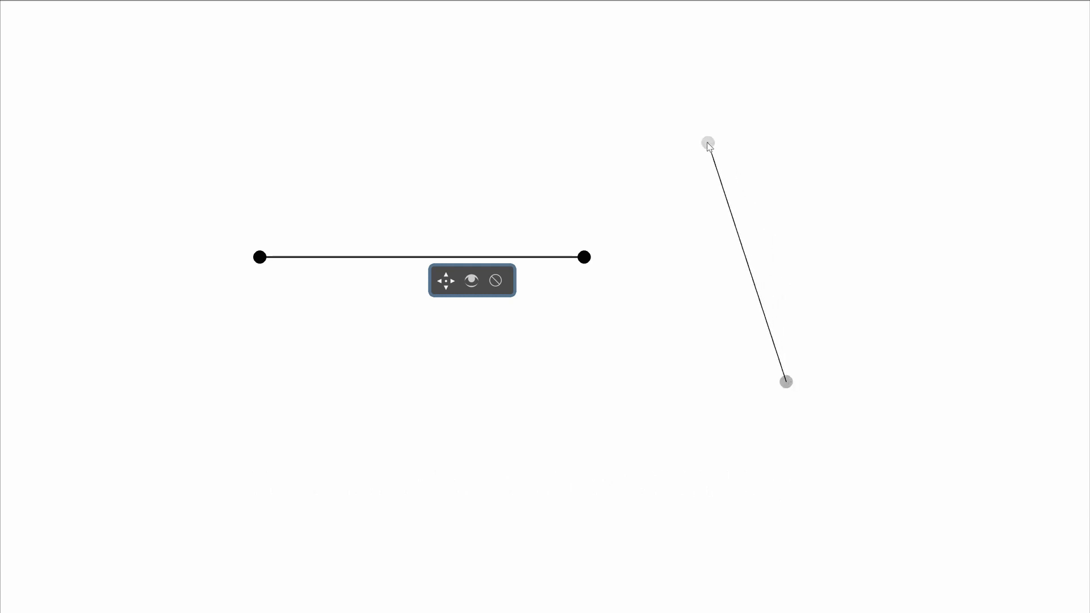
pyautogui.moveTo(707, 143); pyautogui.dragTo(785, 100)
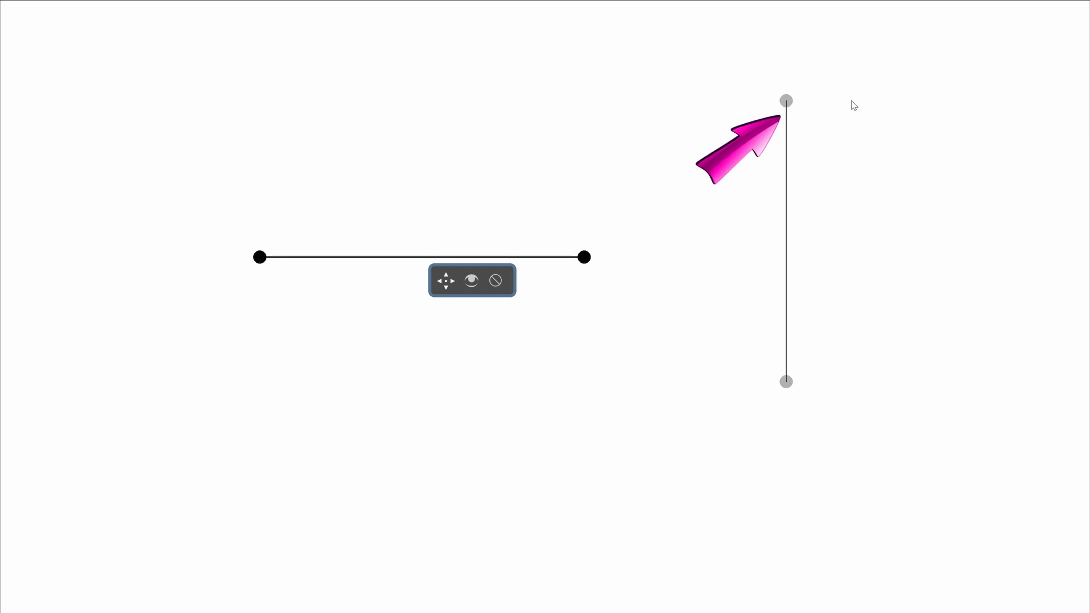
pyautogui.click(785, 101)
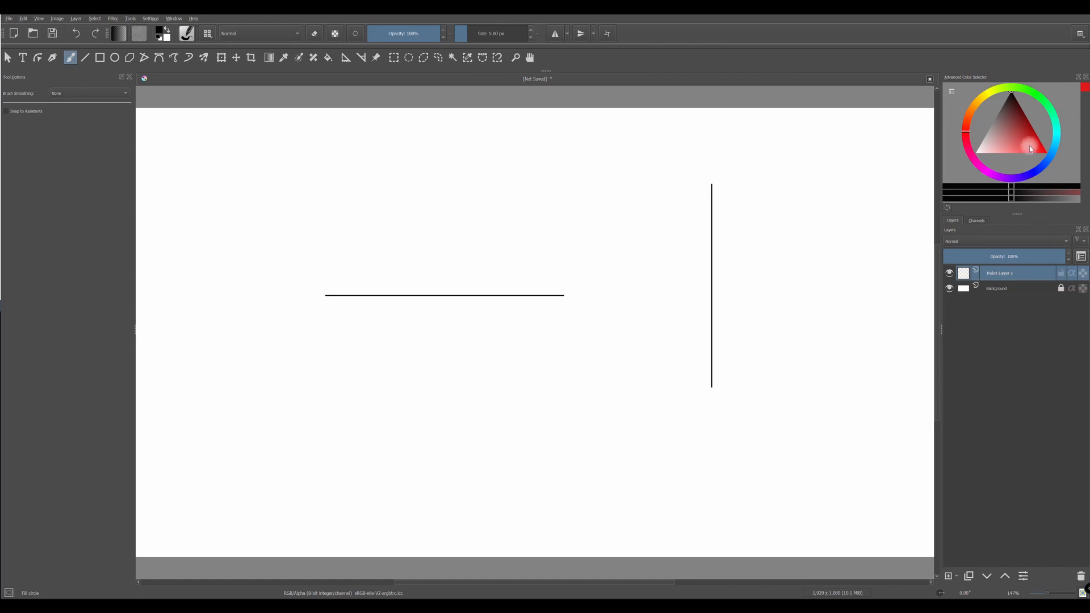
# Pick a deep red, enable Snap to Assistants and paint a stroke snapped to the ruler
pyautogui.click(1030, 145)
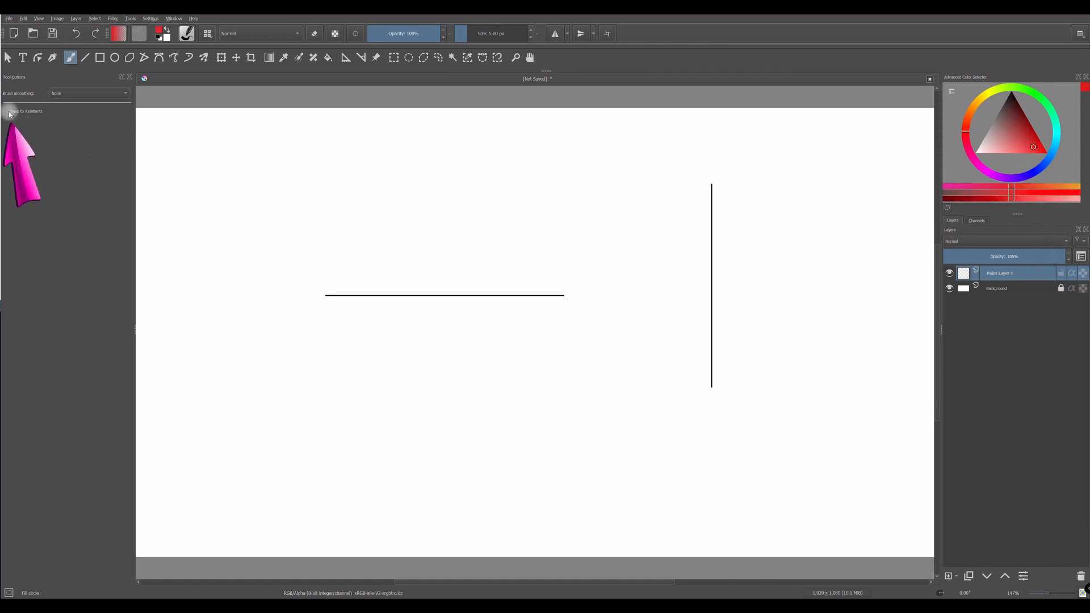
pyautogui.click(7, 111)
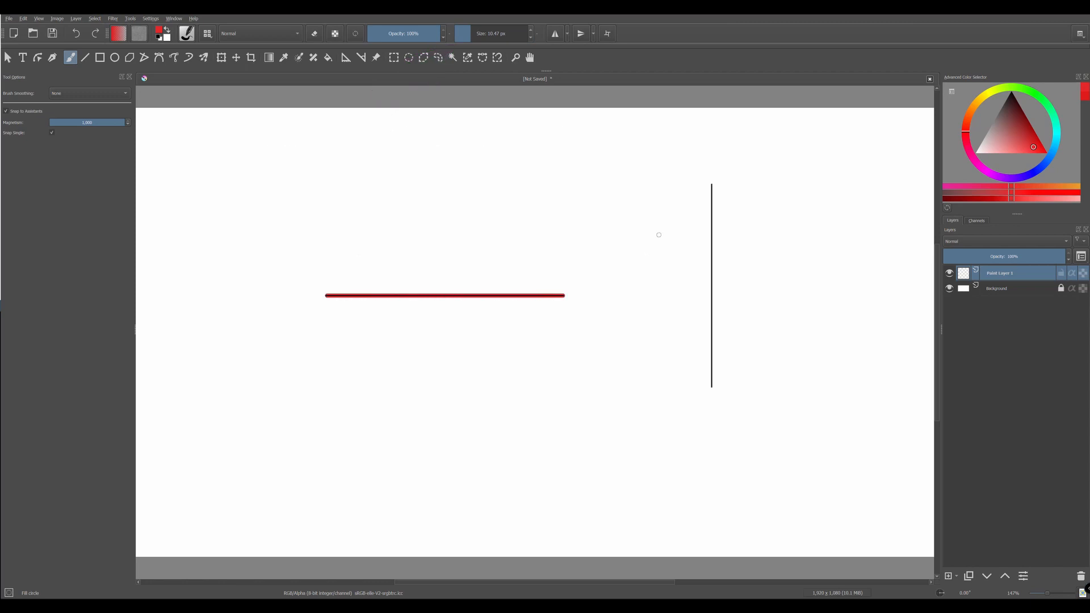
pyautogui.moveTo(710, 183); pyautogui.dragTo(711, 386)
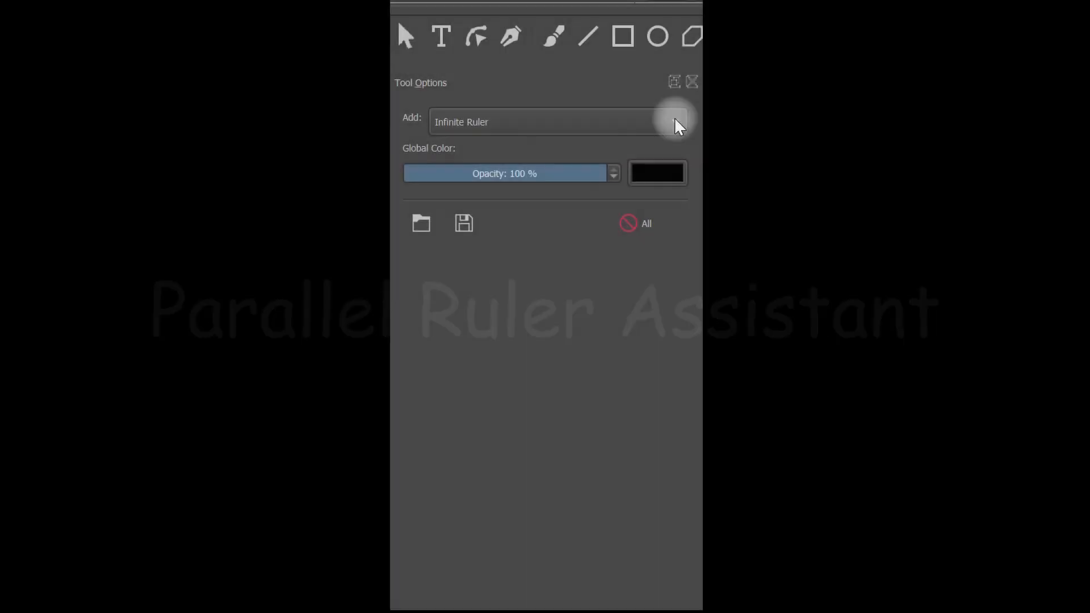
# Lay a horizontal Parallel Ruler across the canvas and draw horizontal lines snapped to it
pyautogui.click(672, 119)
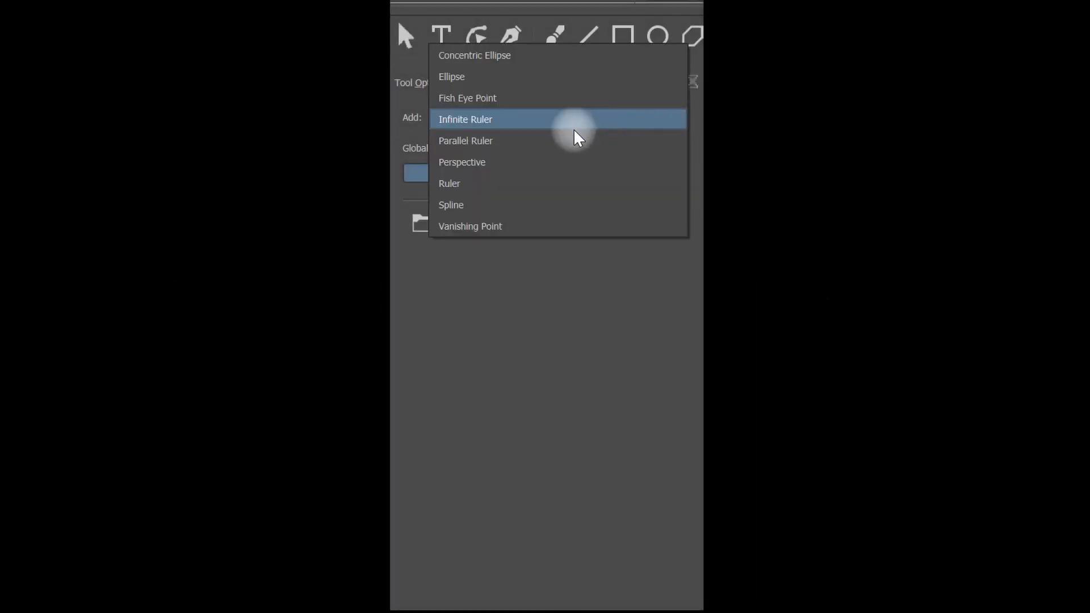
pyautogui.click(465, 141)
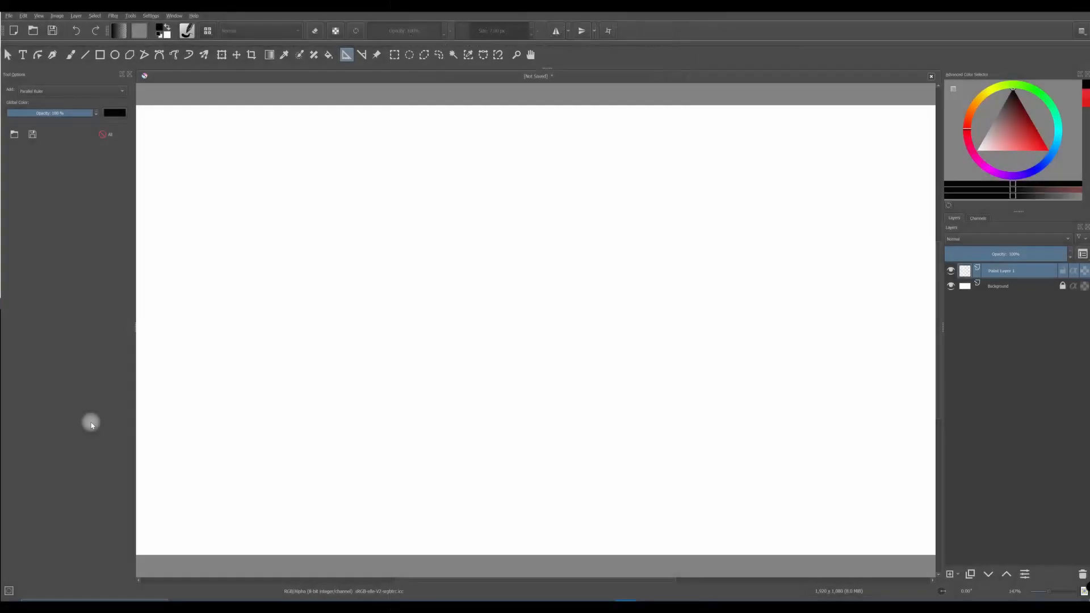
pyautogui.moveTo(300, 329)
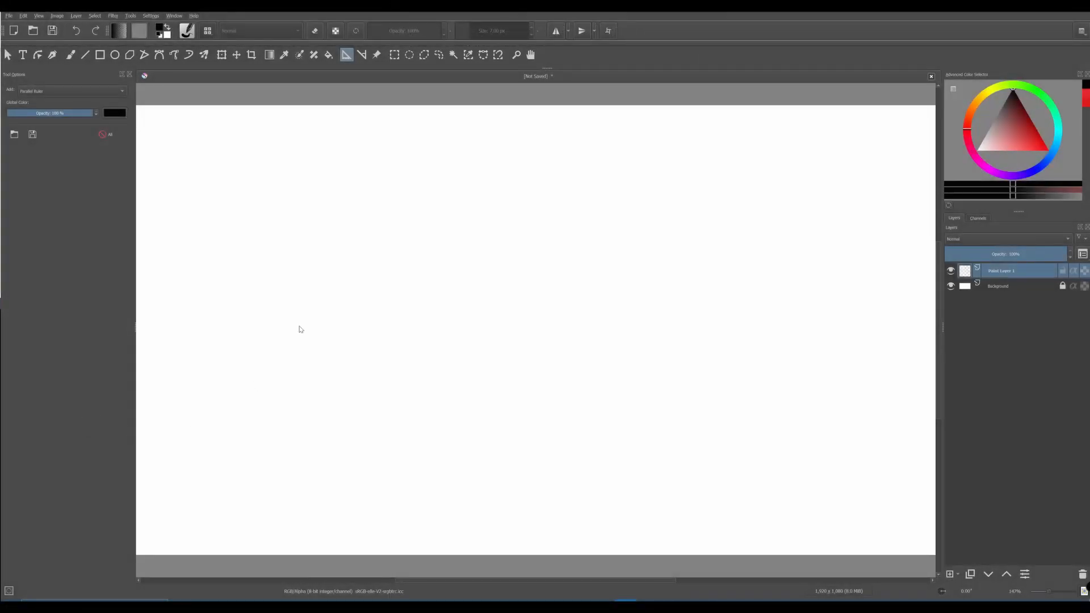
pyautogui.moveTo(299, 330); pyautogui.dragTo(578, 297)
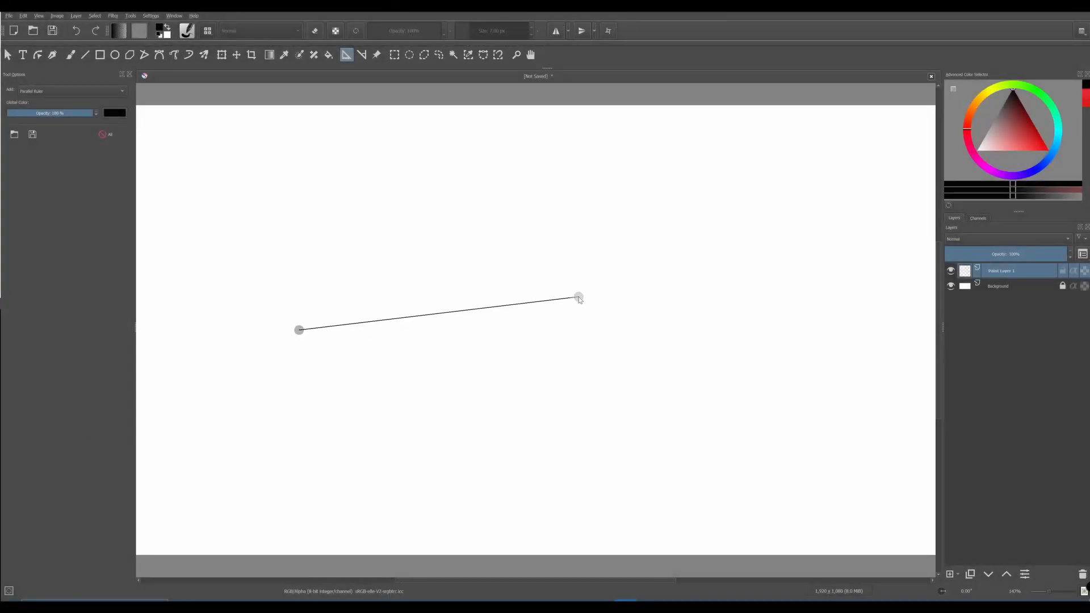
pyautogui.moveTo(578, 295); pyautogui.dragTo(591, 330)
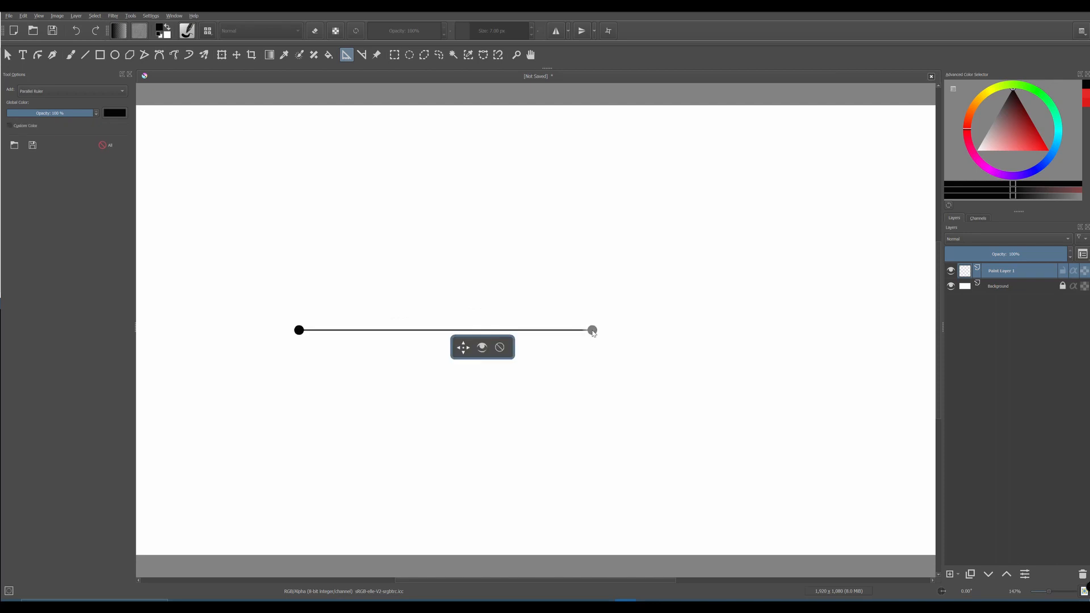
pyautogui.click(72, 57)
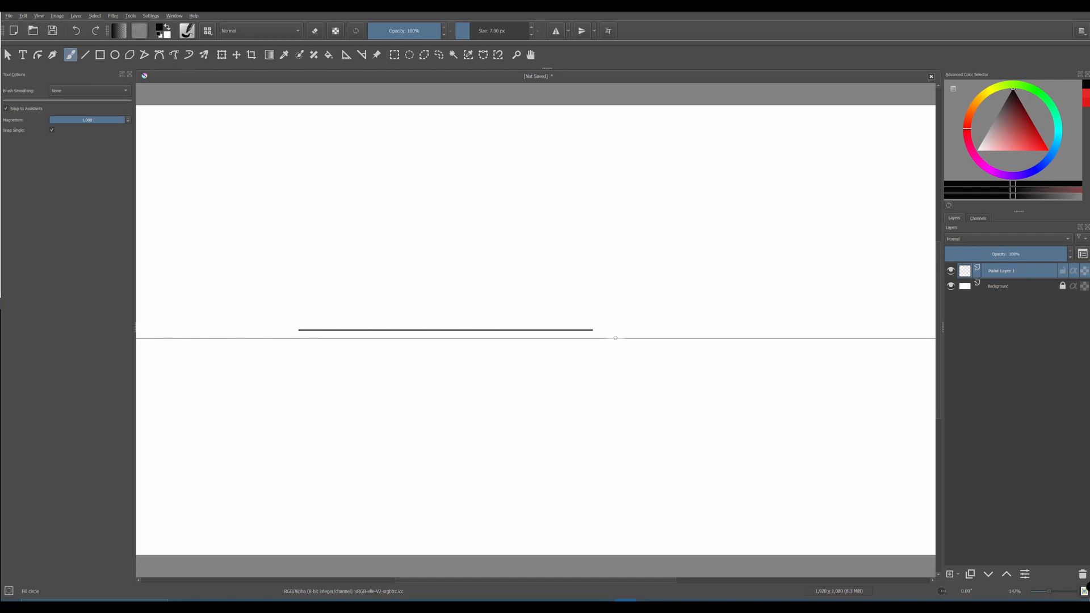
pyautogui.moveTo(252, 375); pyautogui.dragTo(609, 376)
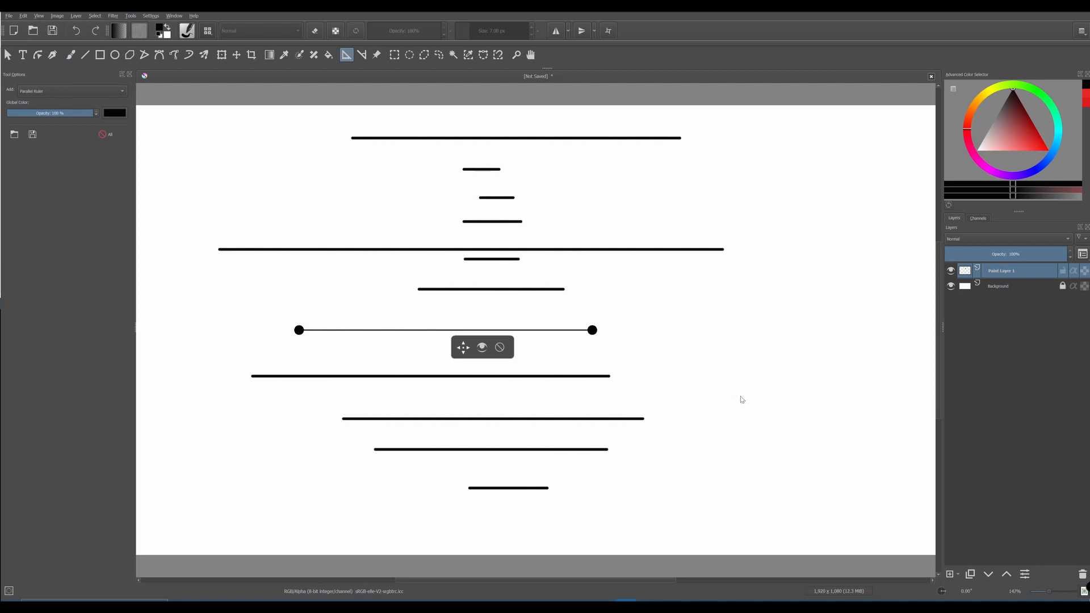
pyautogui.moveTo(752, 499)
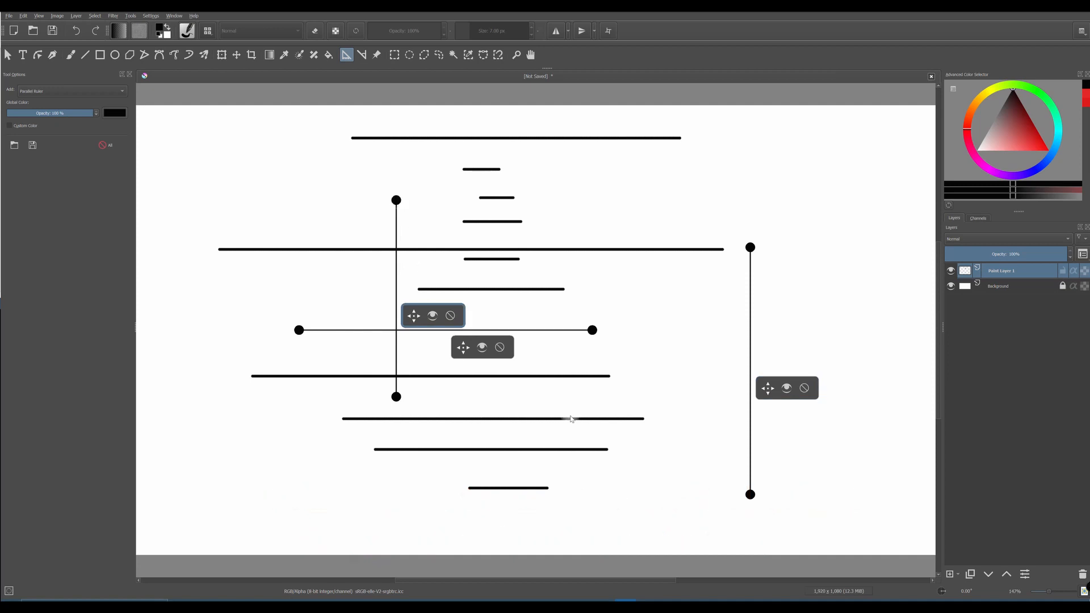
# With the Freehand Brush, draw vertical strokes snapped to the vertical parallel rulers
pyautogui.click(70, 55)
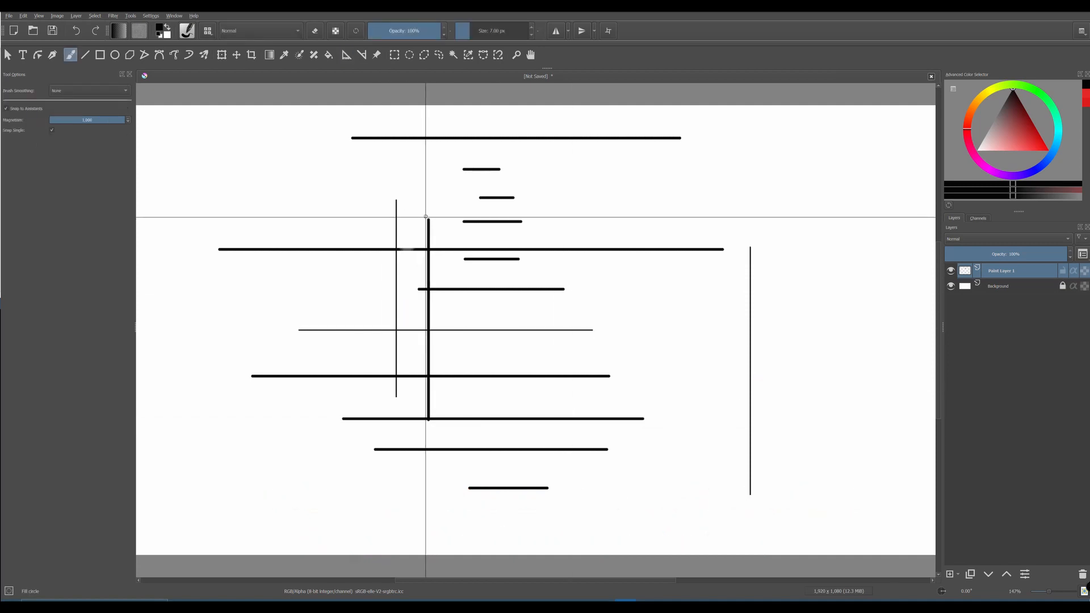
pyautogui.moveTo(345, 184); pyautogui.dragTo(345, 400)
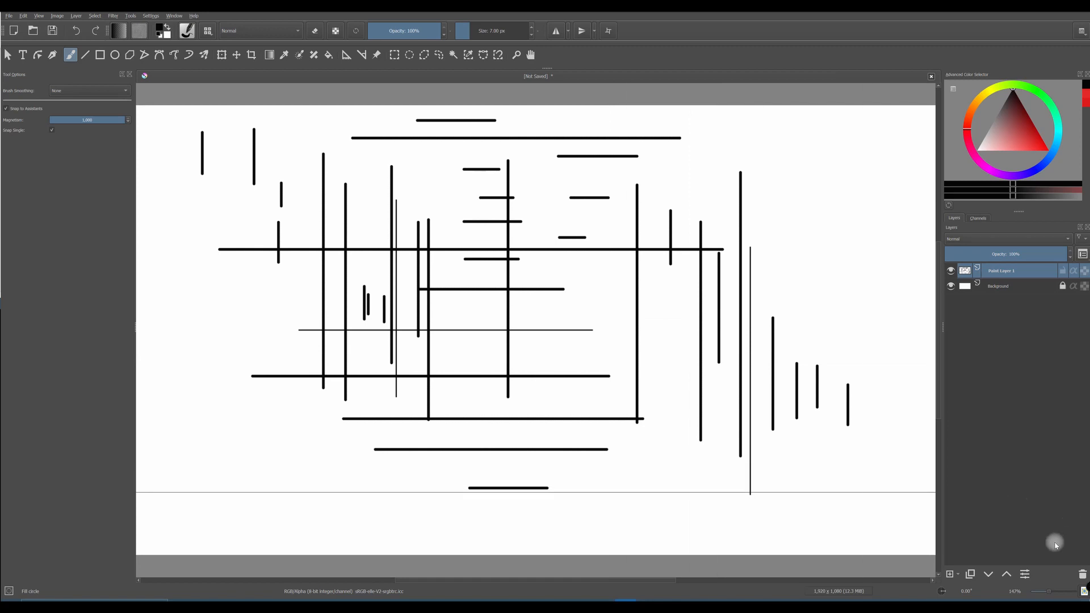
pyautogui.moveTo(1067, 521)
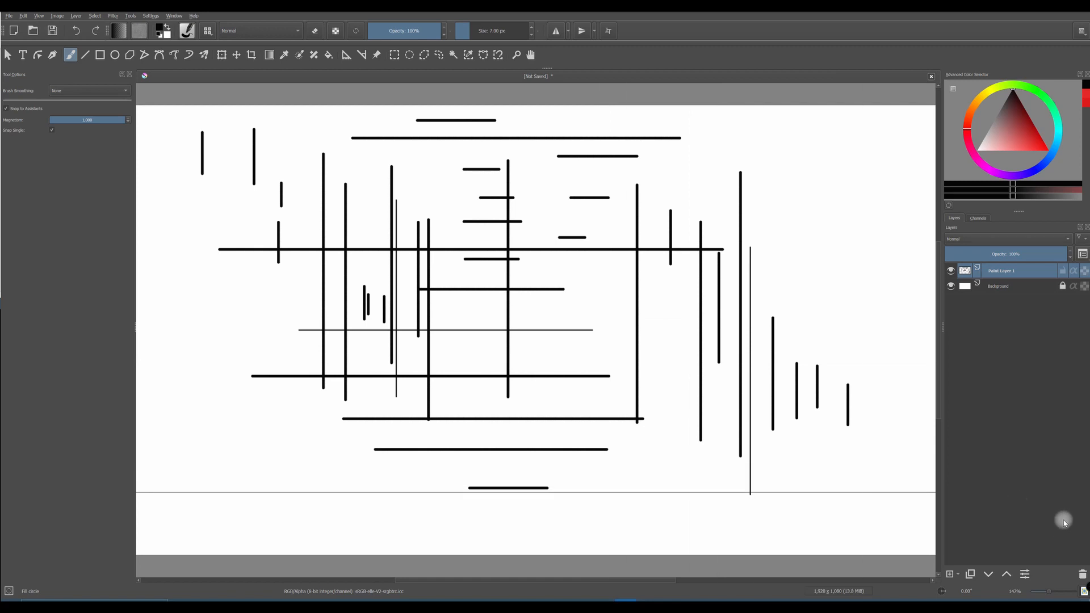
# Delete all assistants and clear the paint layer back to a blank canvas
pyautogui.click(343, 54)
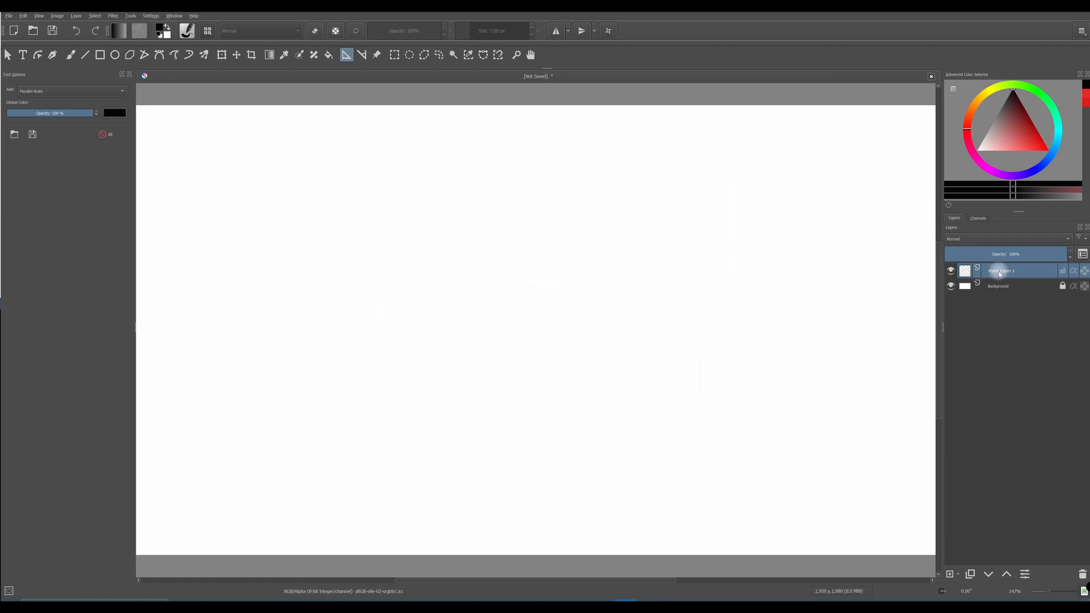
pyautogui.click(39, 16)
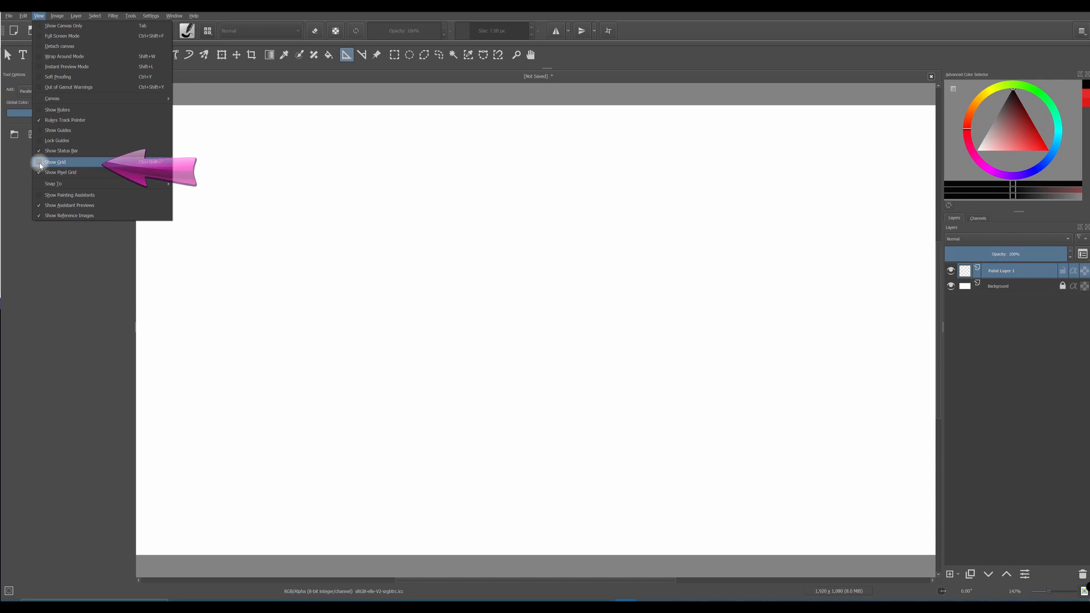
# Show the canvas grid and place a Parallel Ruler guide at its top-left corner
pyautogui.click(55, 162)
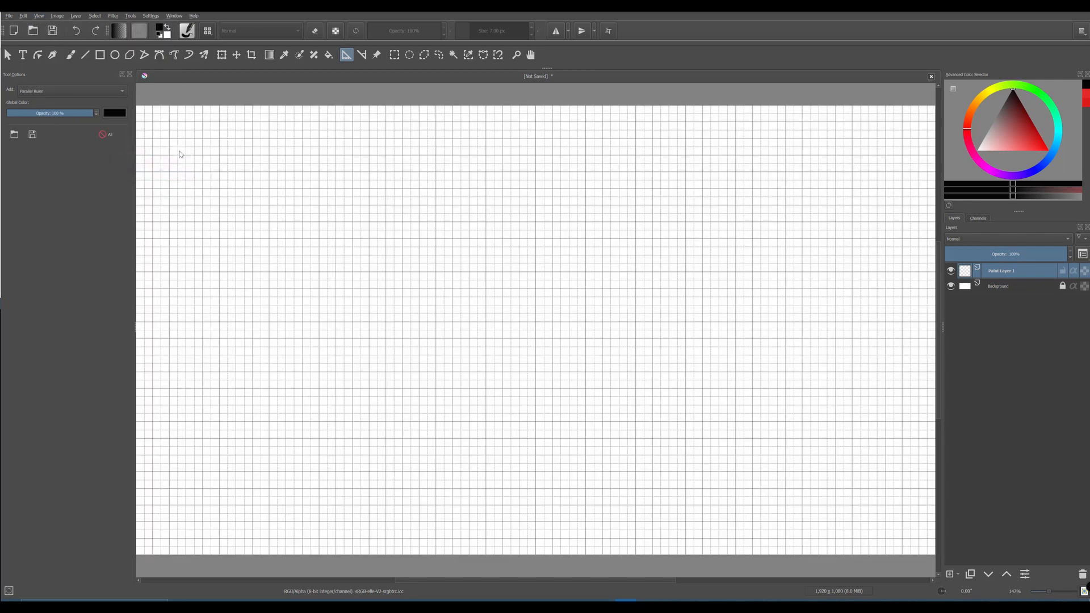
pyautogui.moveTo(180, 151); pyautogui.dragTo(310, 152)
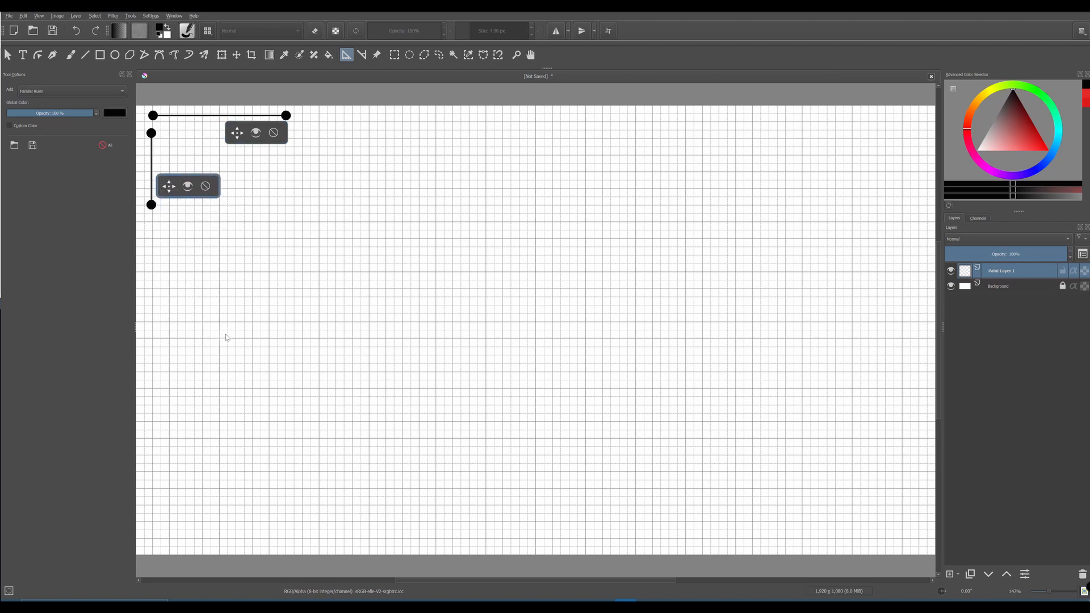
# Draw the castle's battlemented towers with snapped brush strokes, then the roof and flags with the Line Tool
pyautogui.click(73, 55)
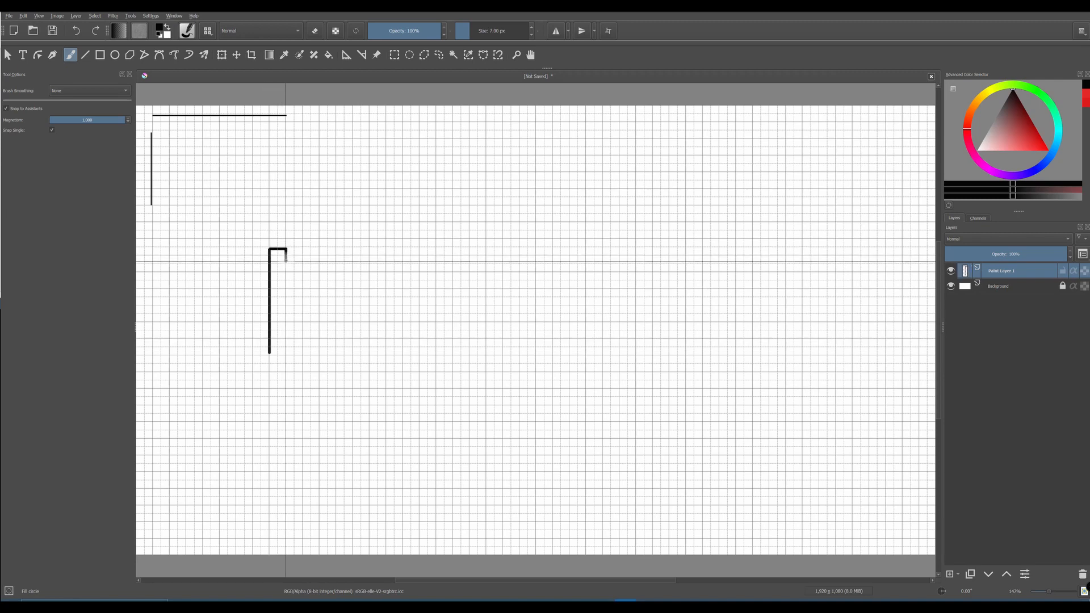
pyautogui.moveTo(284, 255); pyautogui.dragTo(327, 262)
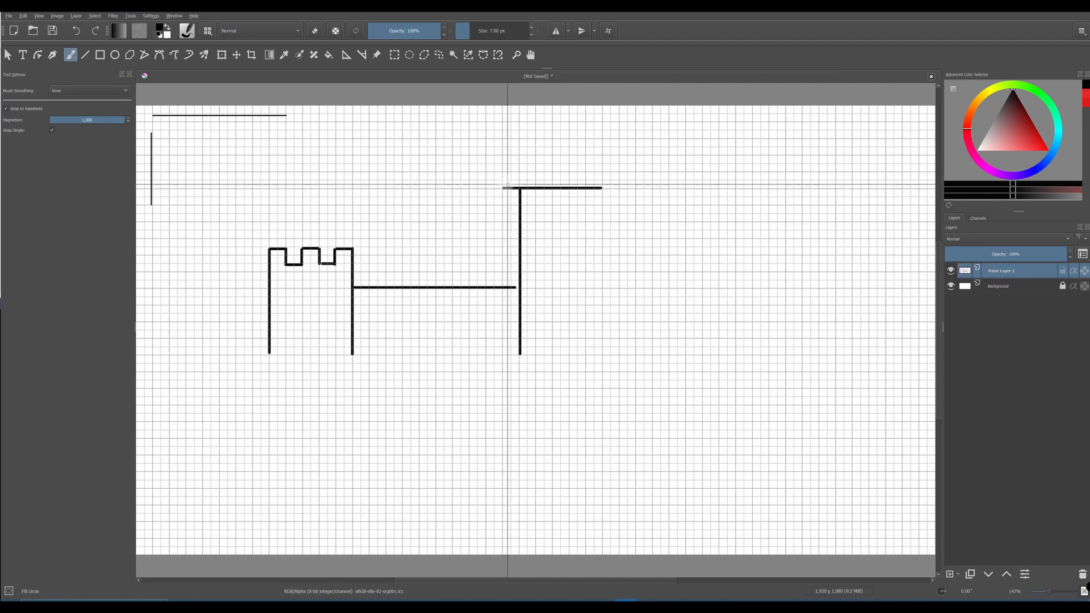
pyautogui.moveTo(504, 179); pyautogui.dragTo(563, 179)
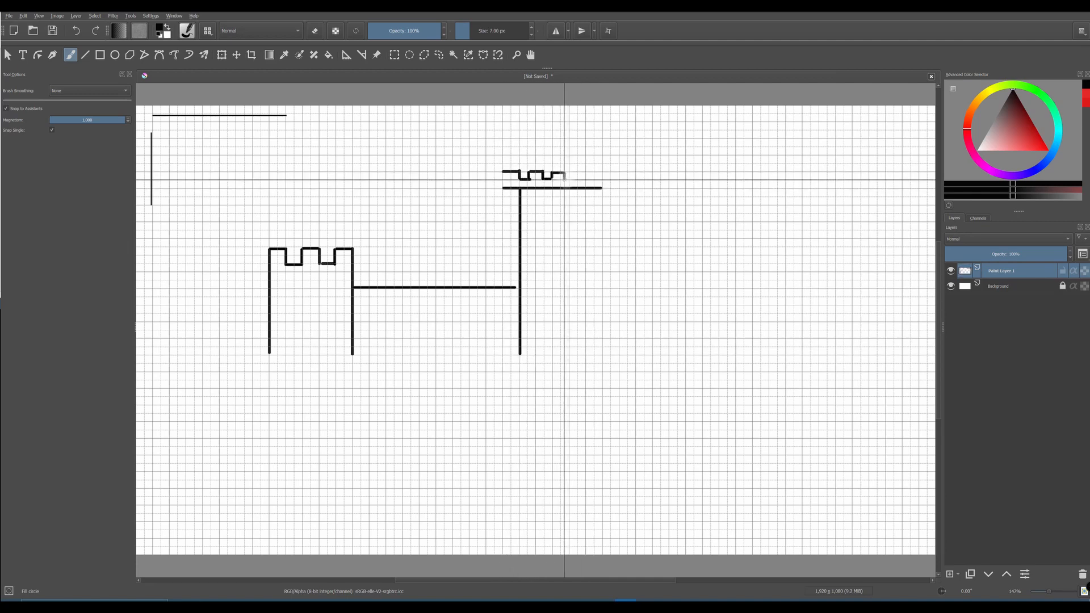
pyautogui.moveTo(563, 173); pyautogui.dragTo(603, 179)
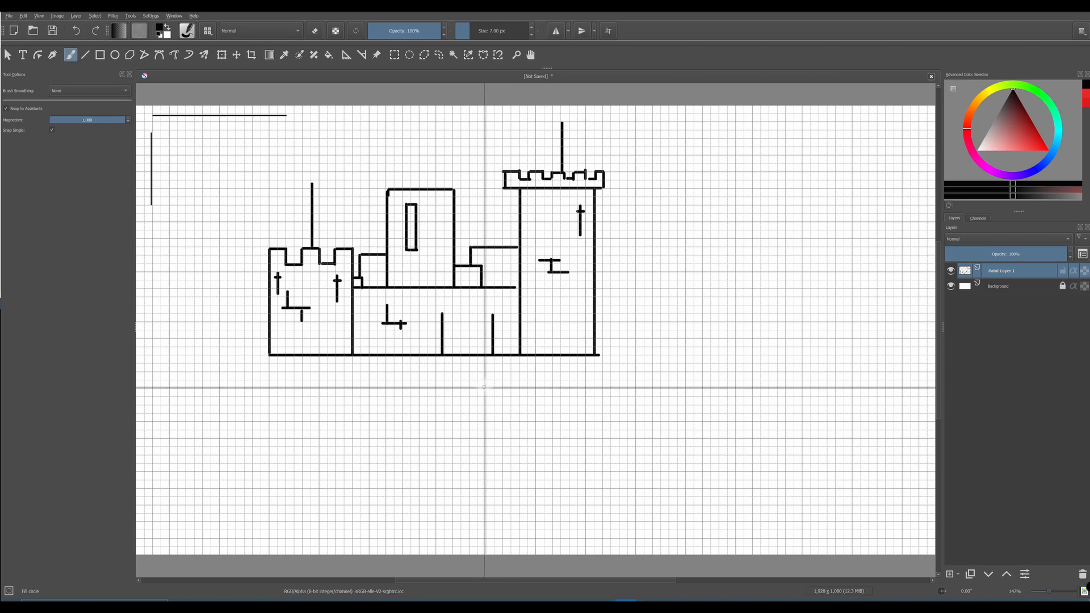
pyautogui.click(346, 54)
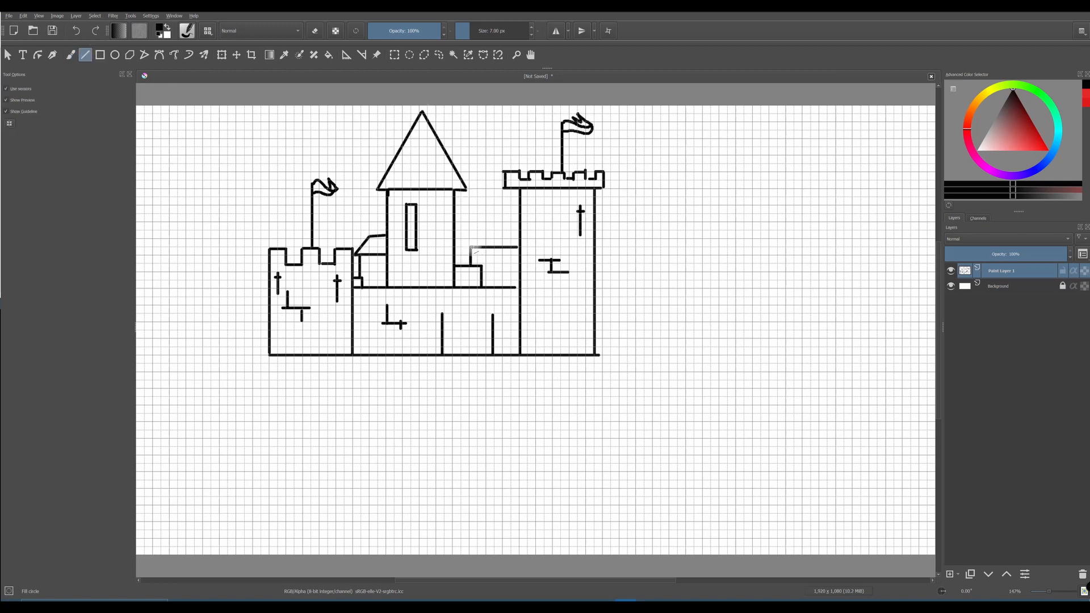
pyautogui.click(160, 54)
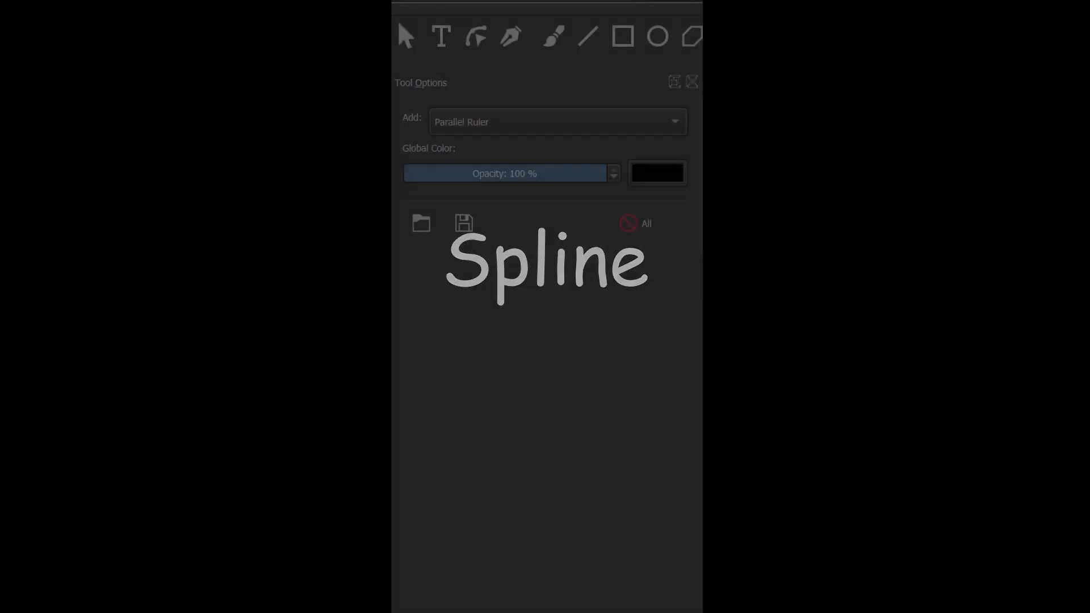
# Choose Spline as the assistant type from the Add list
pyautogui.click(557, 121)
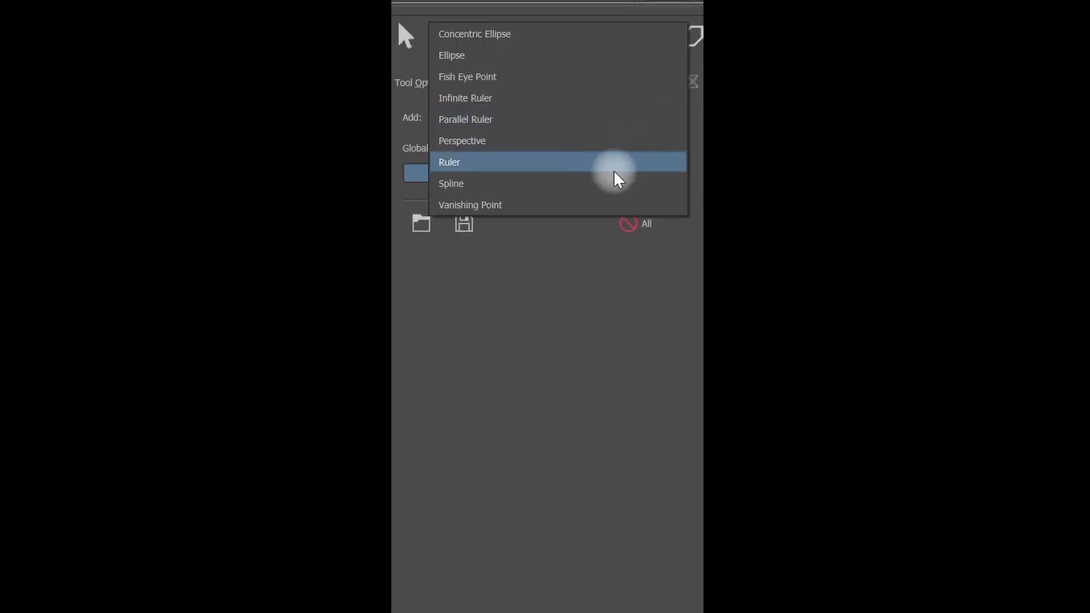
pyautogui.click(451, 183)
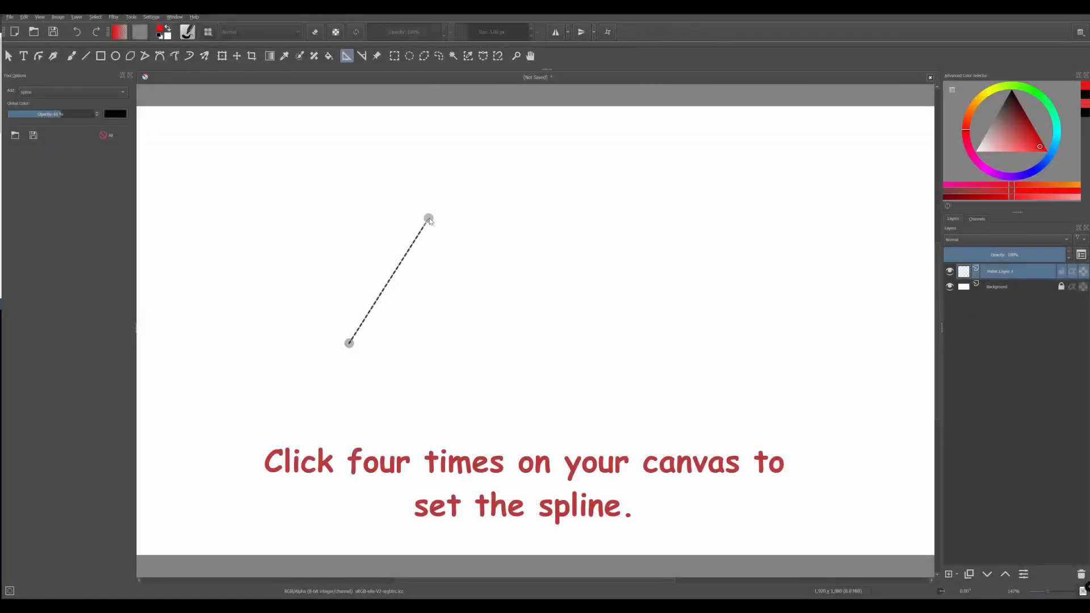
# Place the spline's points on the canvas and bend its handles into an S-shaped curve
pyautogui.click(480, 248)
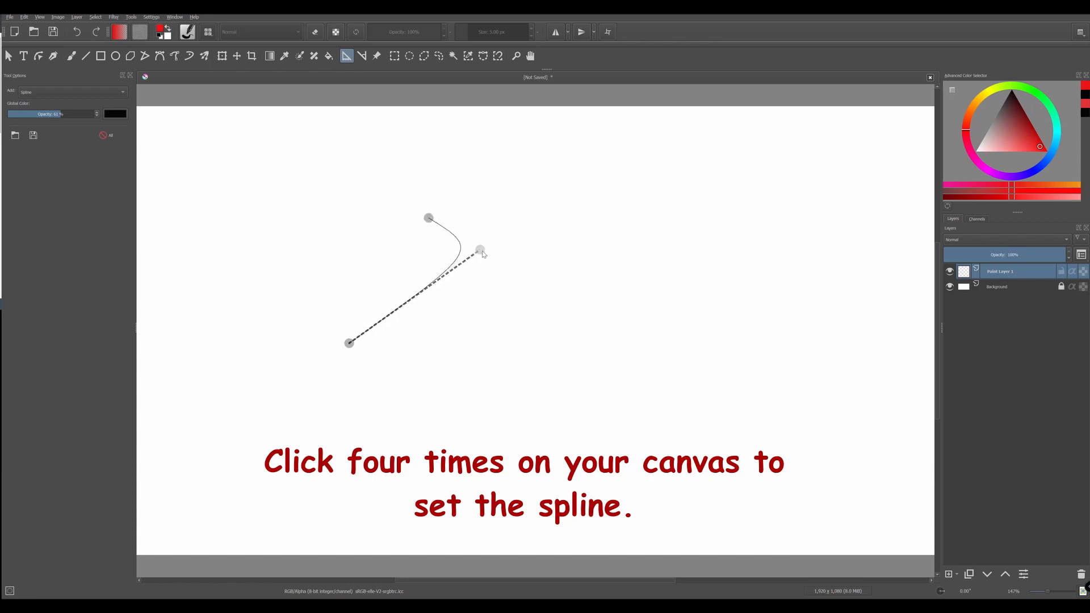
pyautogui.click(538, 367)
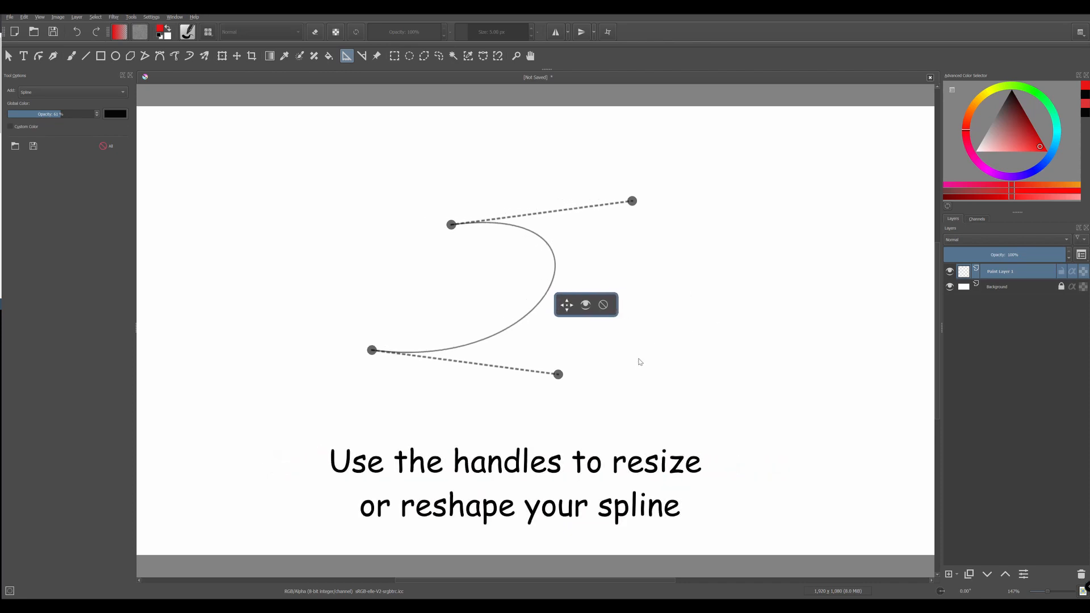
pyautogui.moveTo(557, 373); pyautogui.dragTo(443, 422)
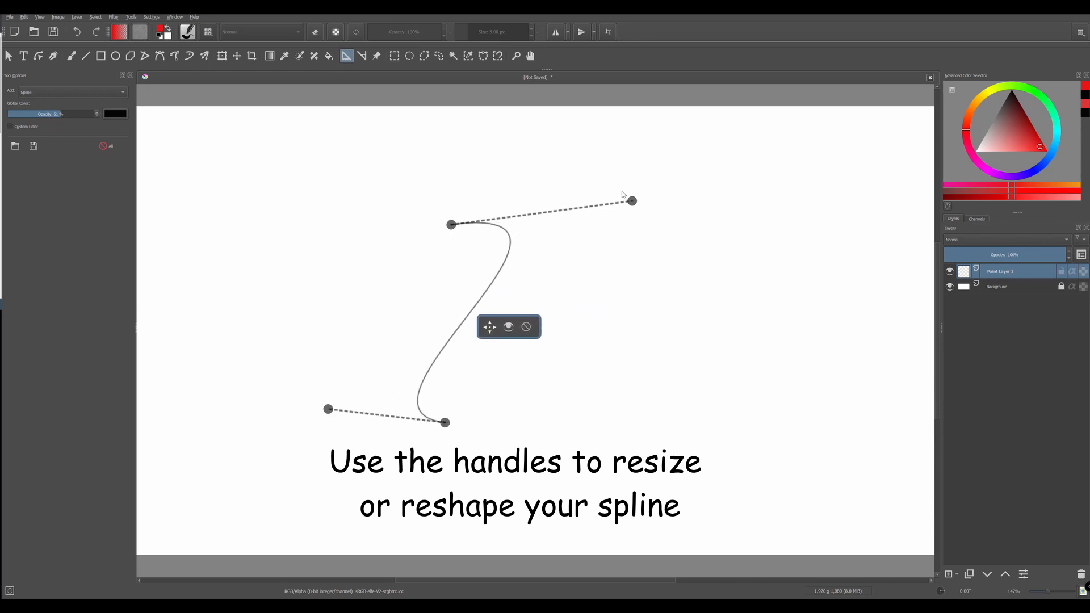
pyautogui.moveTo(450, 224); pyautogui.dragTo(405, 321)
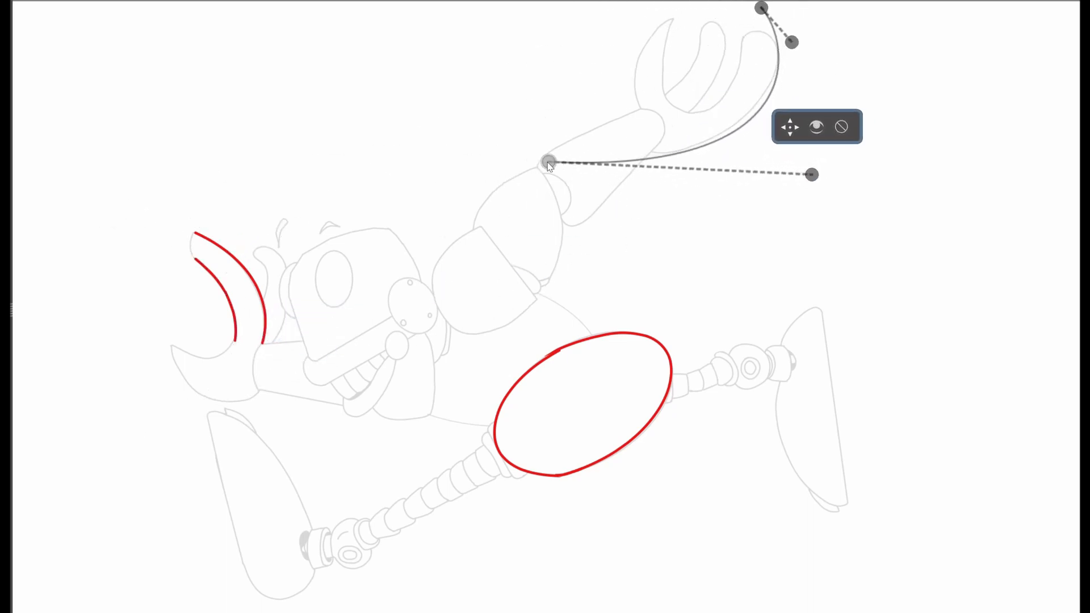
# Nudge the spline's start point so the guide follows the raised claw arm's edge
pyautogui.moveTo(546, 163); pyautogui.dragTo(506, 167)
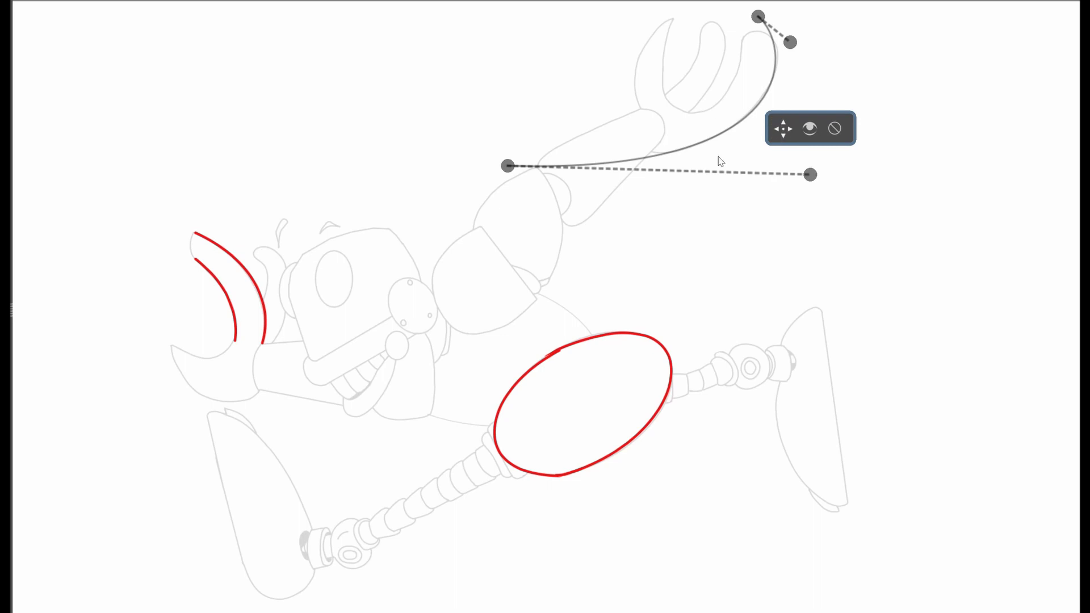